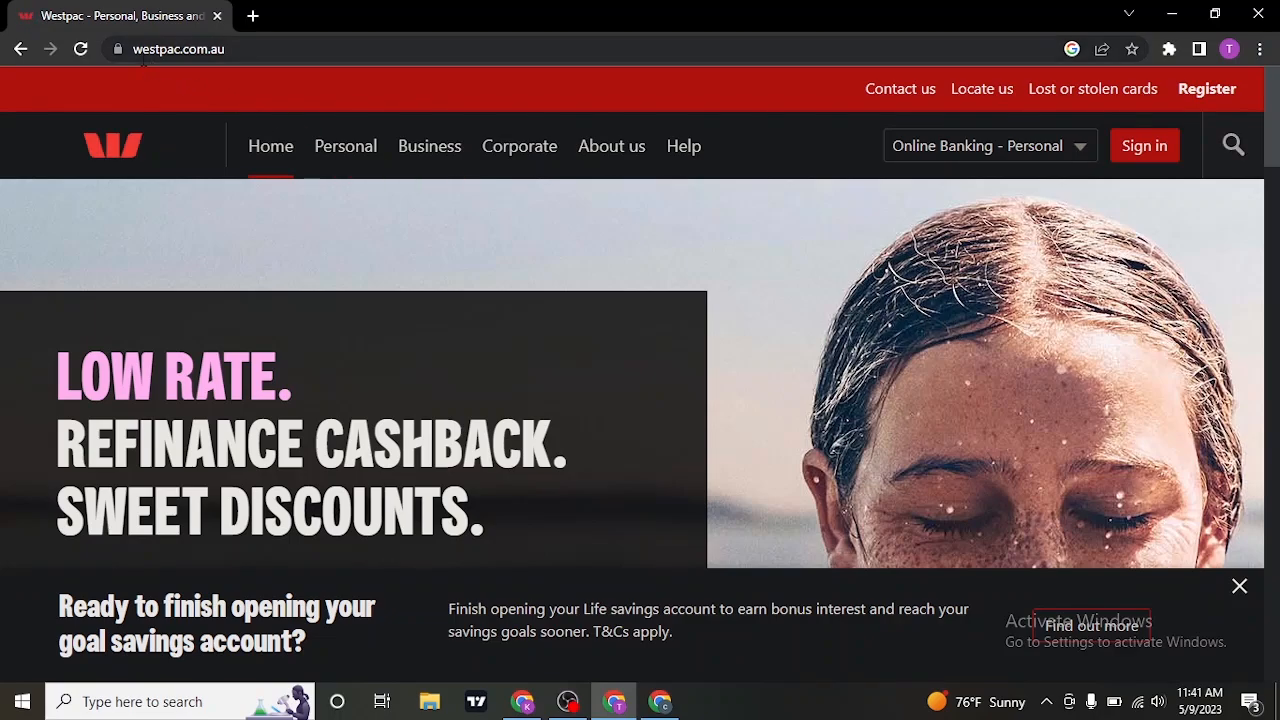
mouse_move(278, 52)
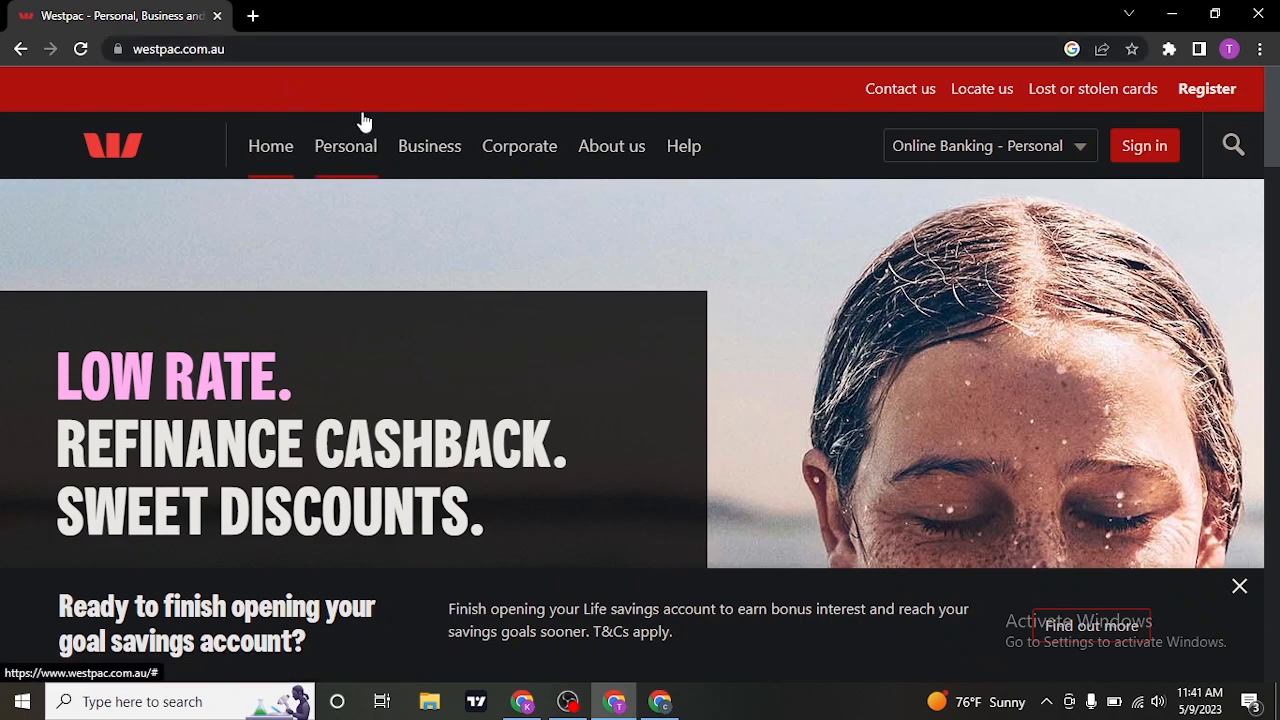
mouse_move(392, 158)
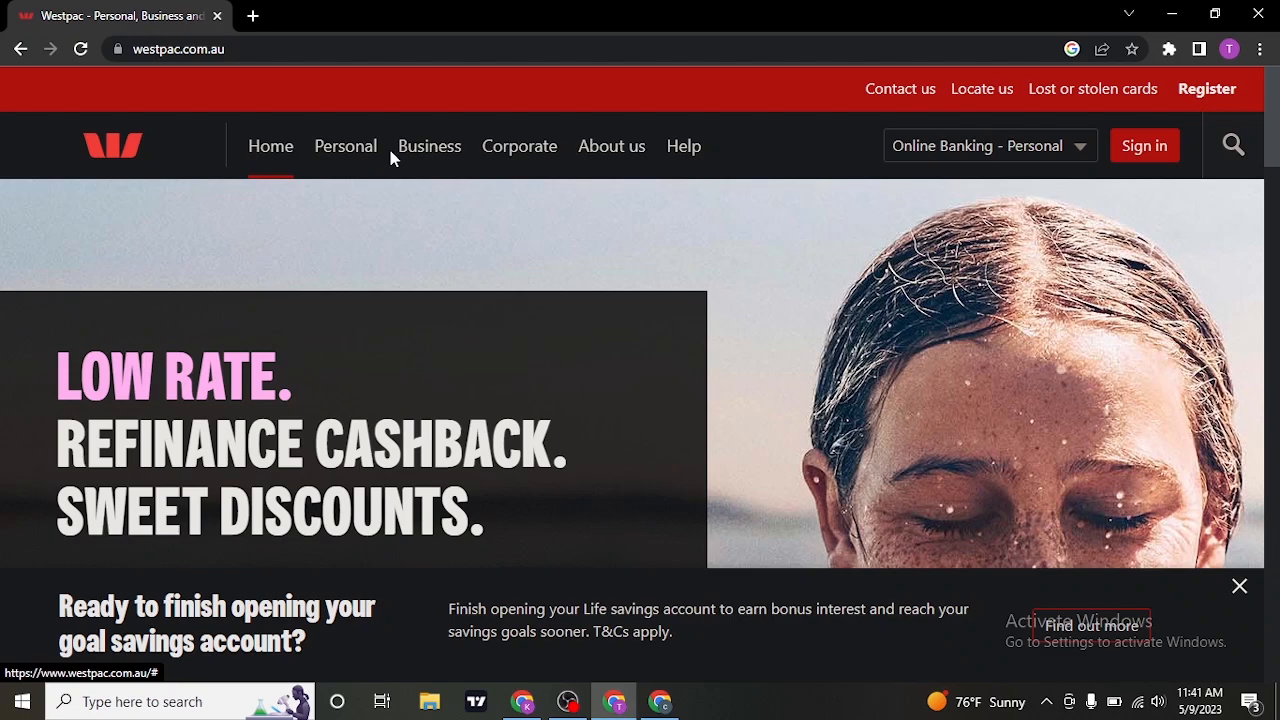
mouse_move(592, 208)
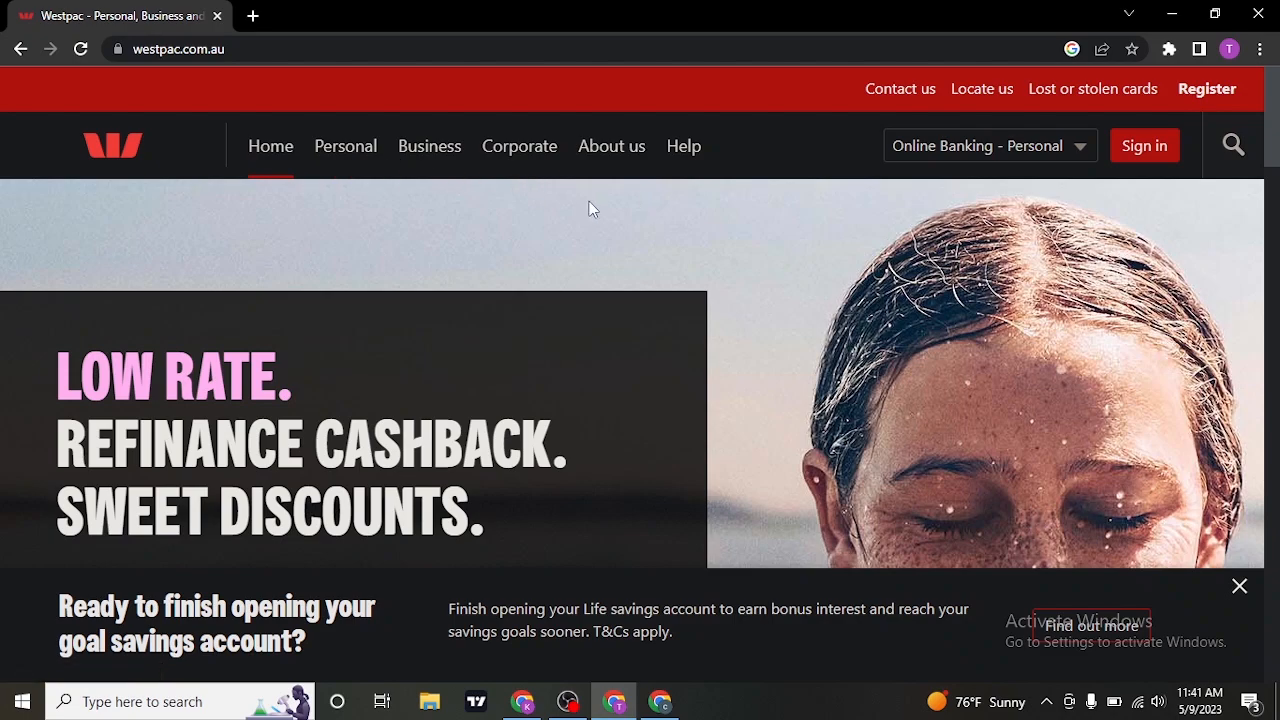
mouse_move(344, 150)
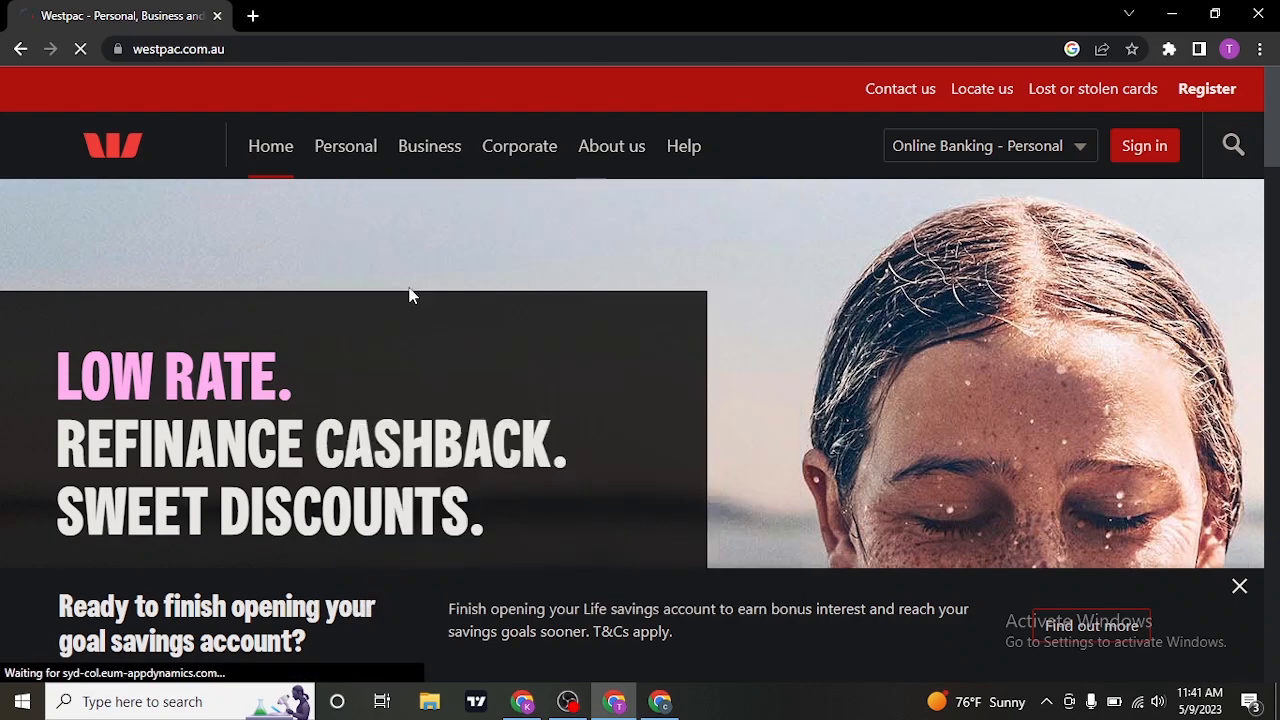
Navigate to the savings accounts overview and locate the Westpac eSaver product.
click(344, 144)
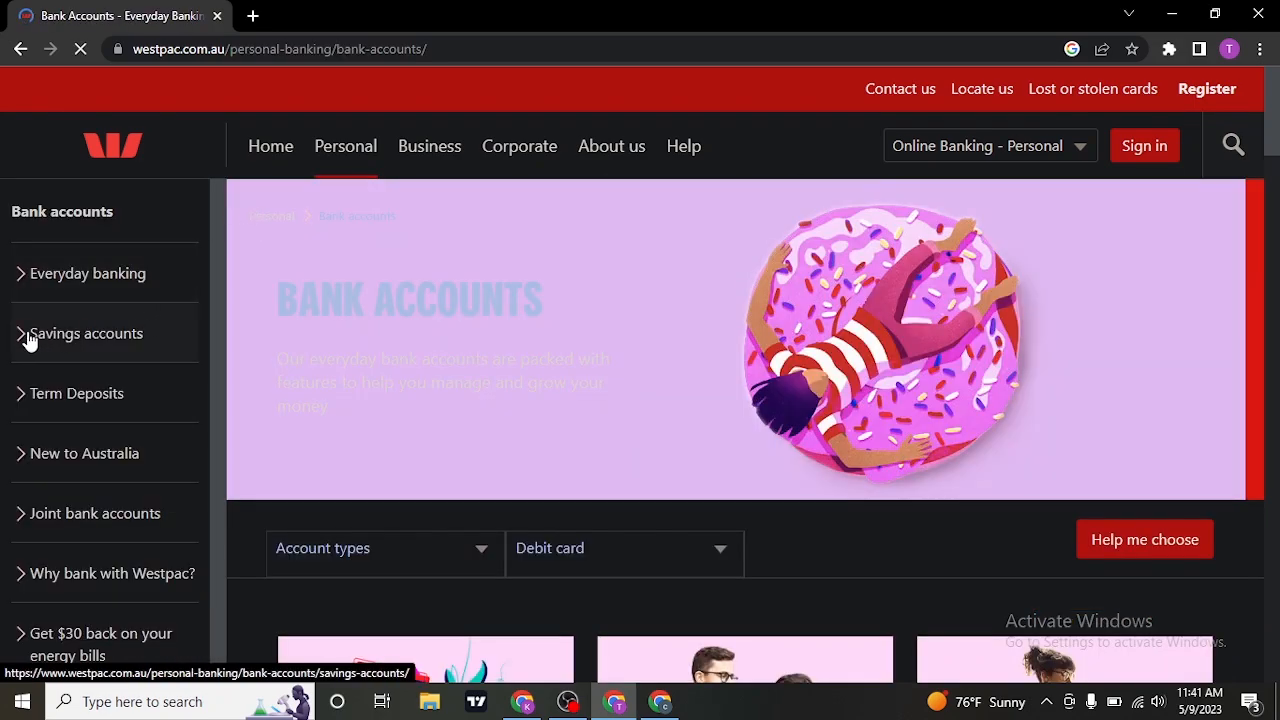
click(86, 332)
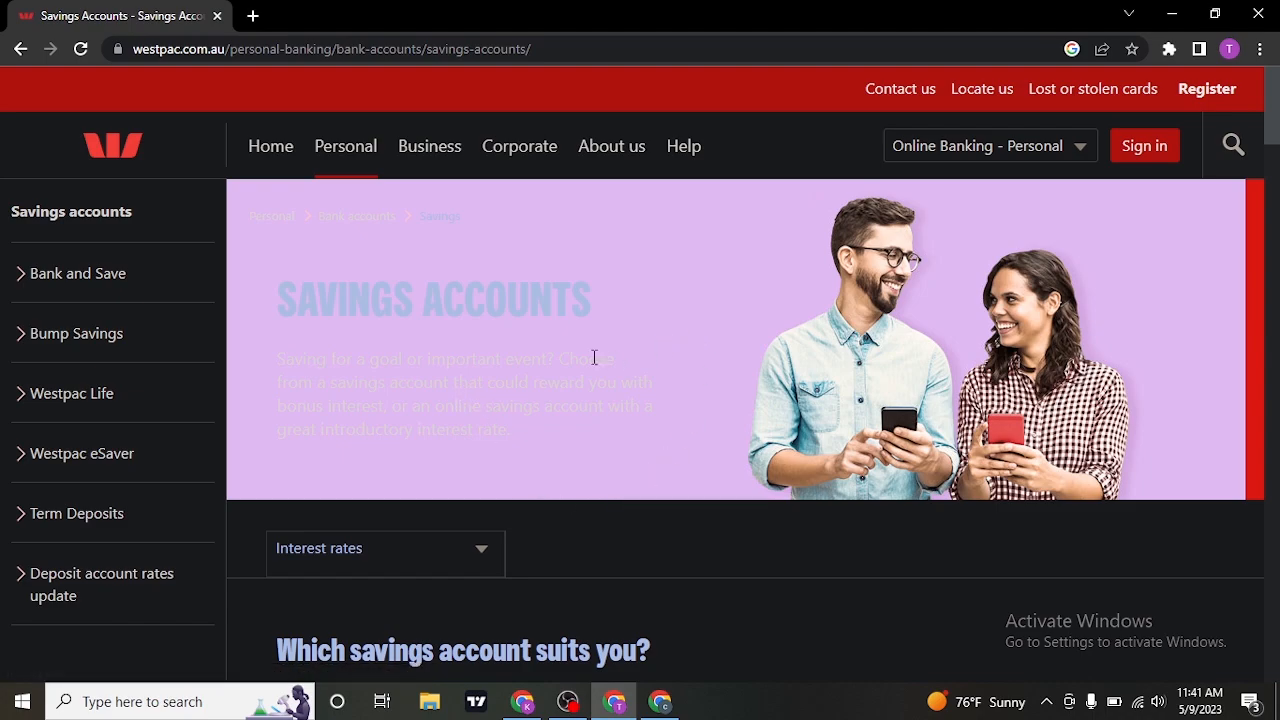
mouse_move(584, 392)
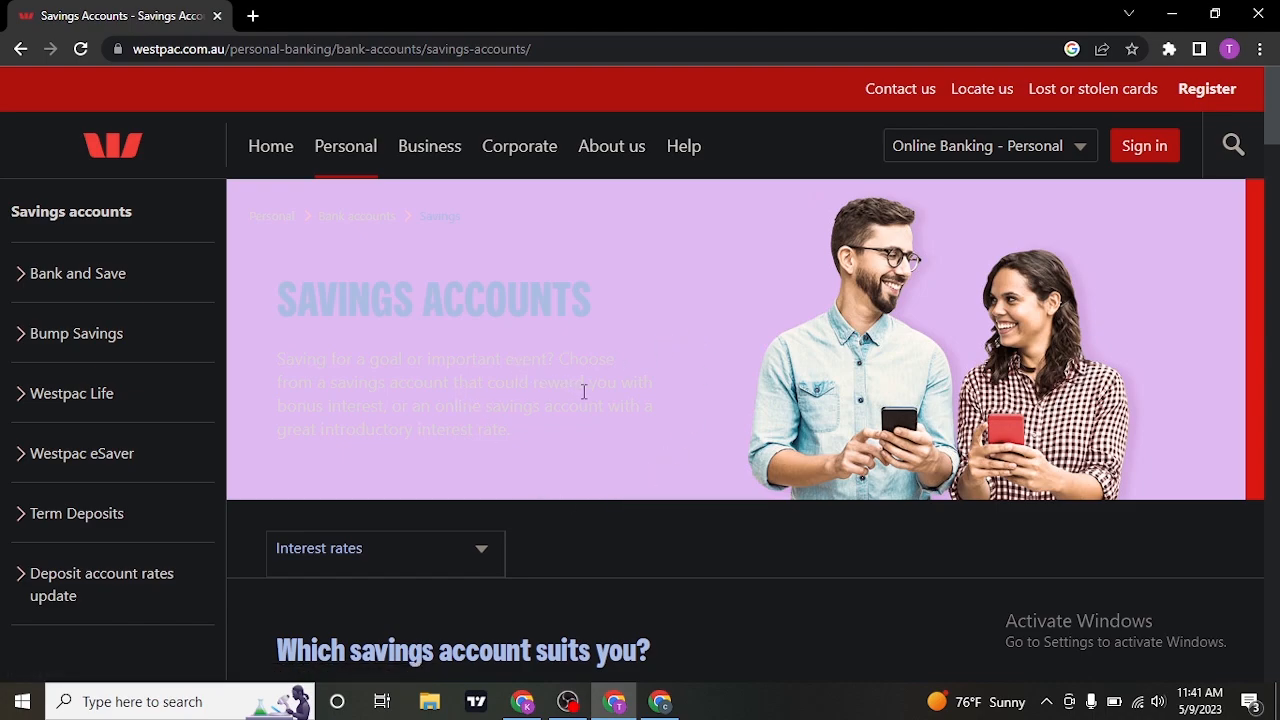
scroll(down, 3)
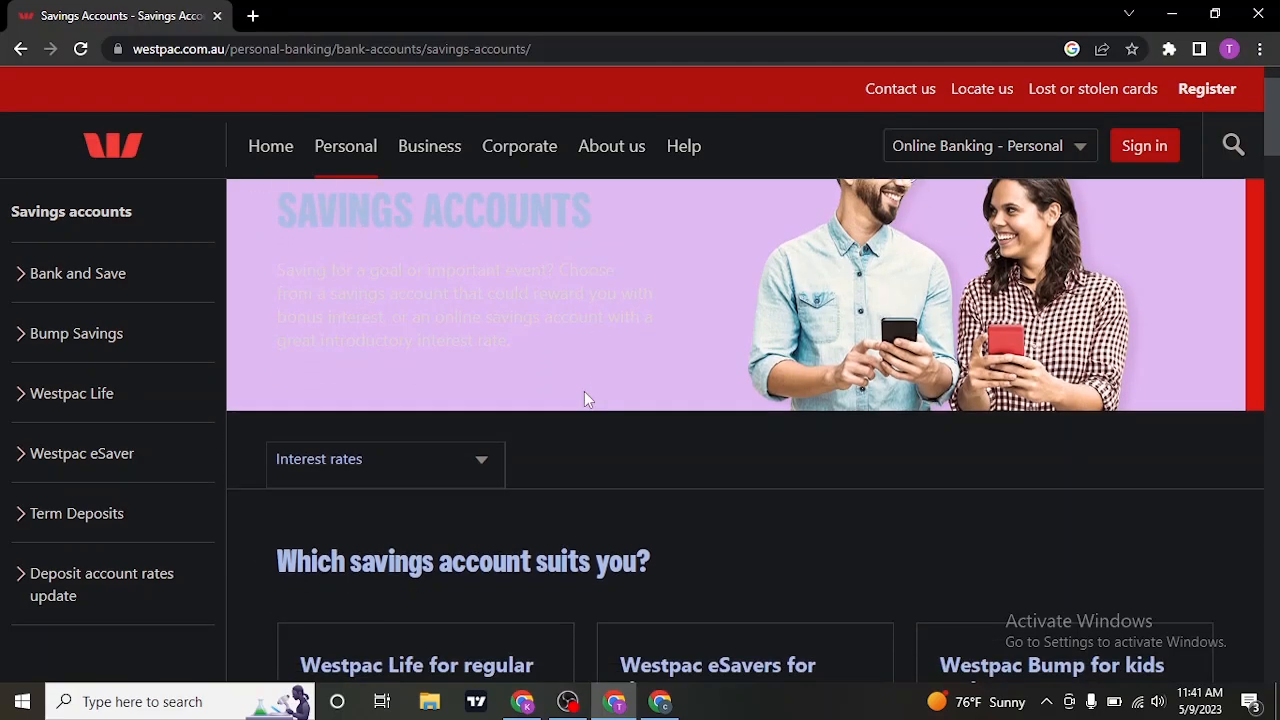
scroll(down, 3)
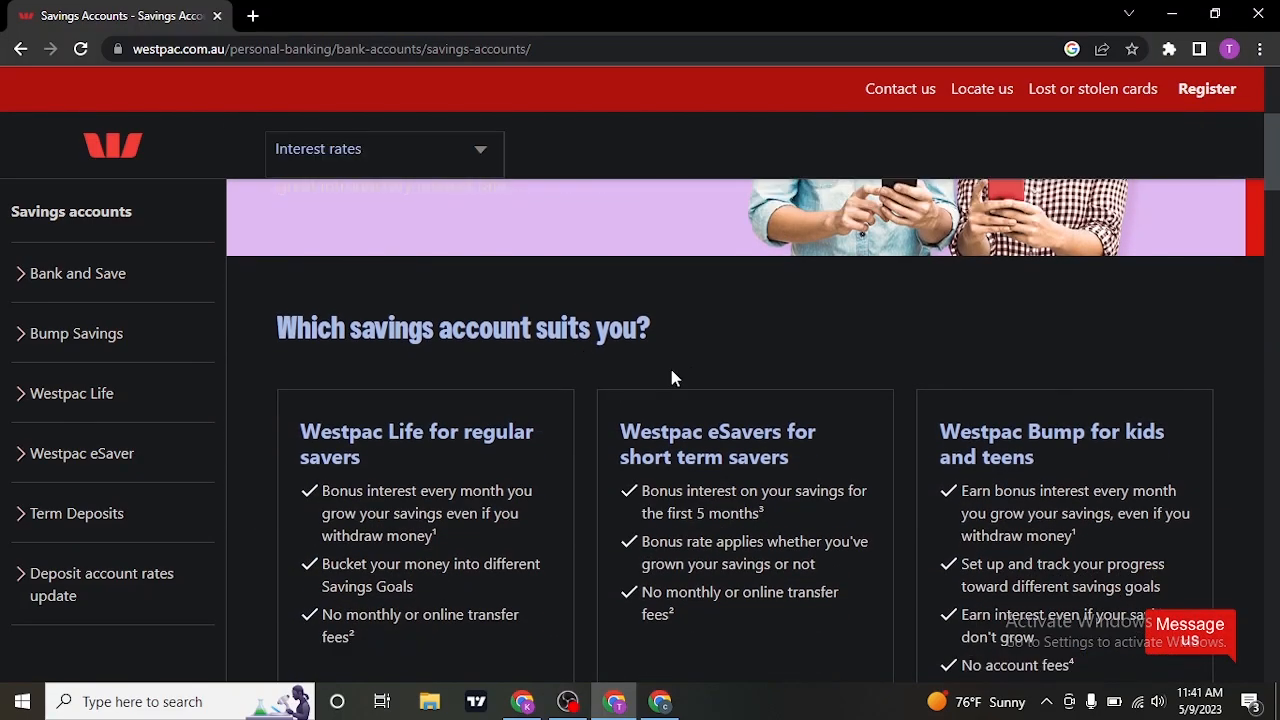
scroll(down, 3)
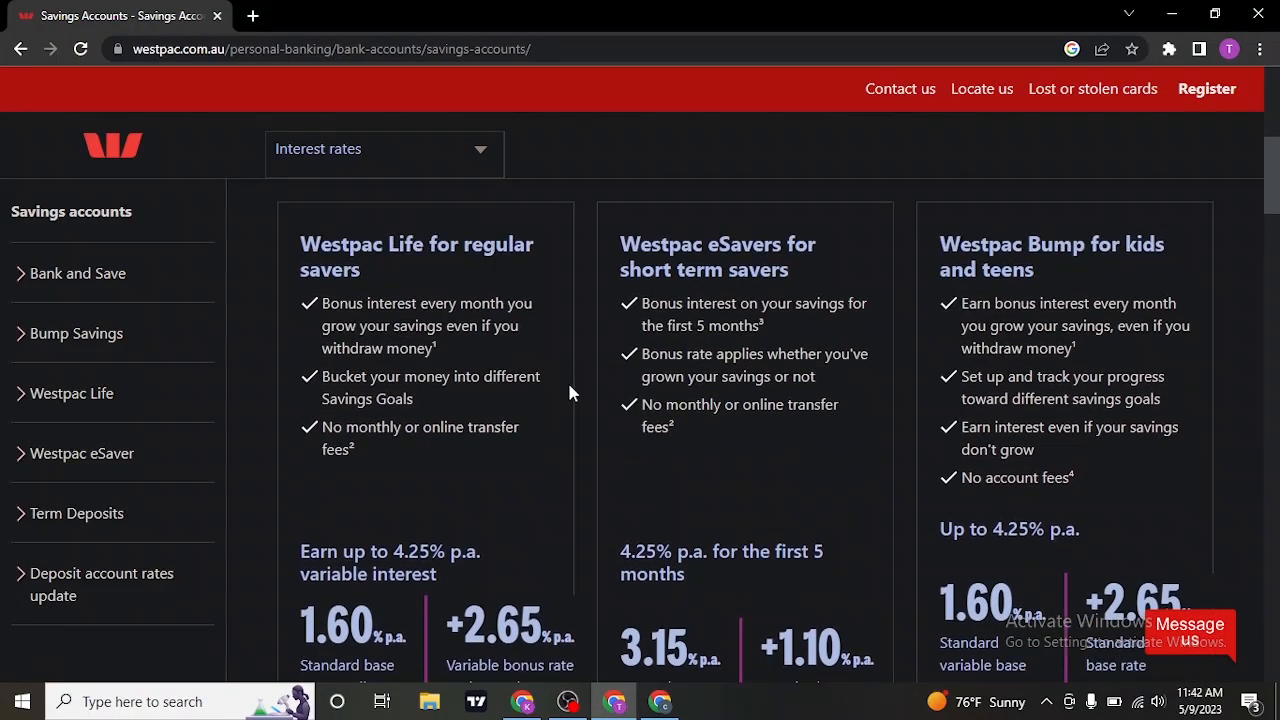
scroll(down, 3)
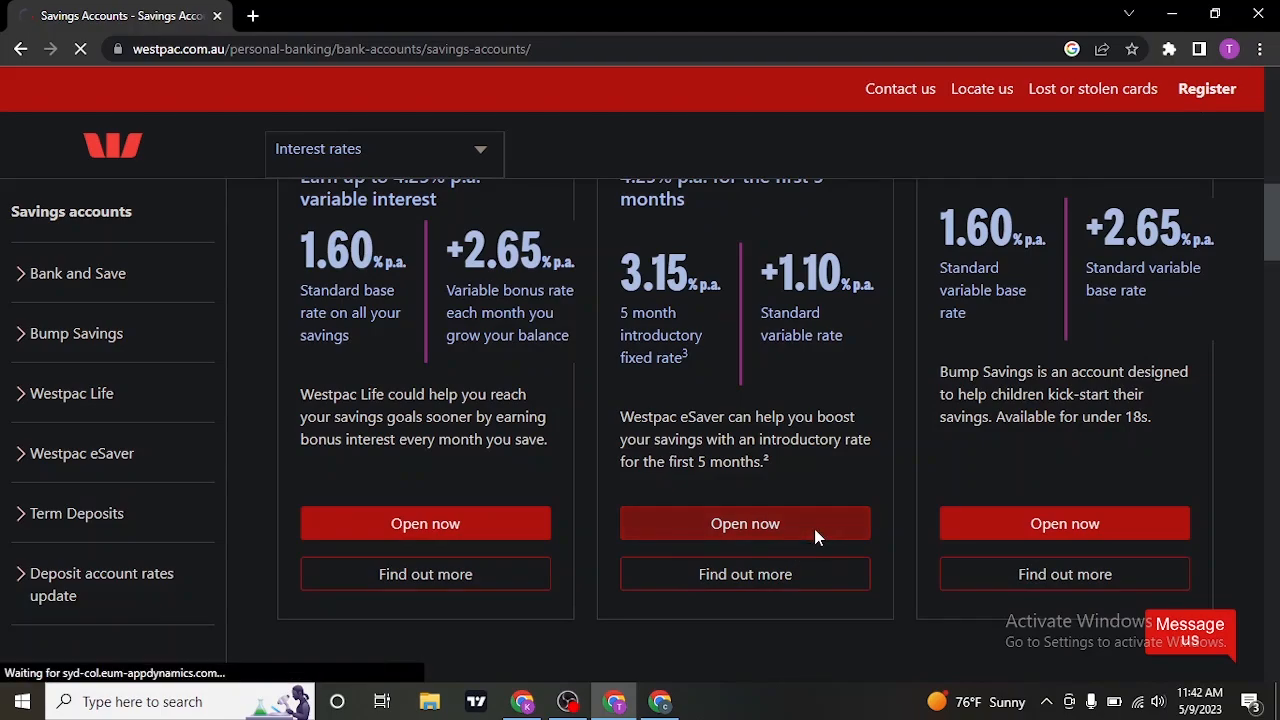
Start opening the Westpac eSaver and confirm 'Yes, this is what I'm looking for'.
click(744, 524)
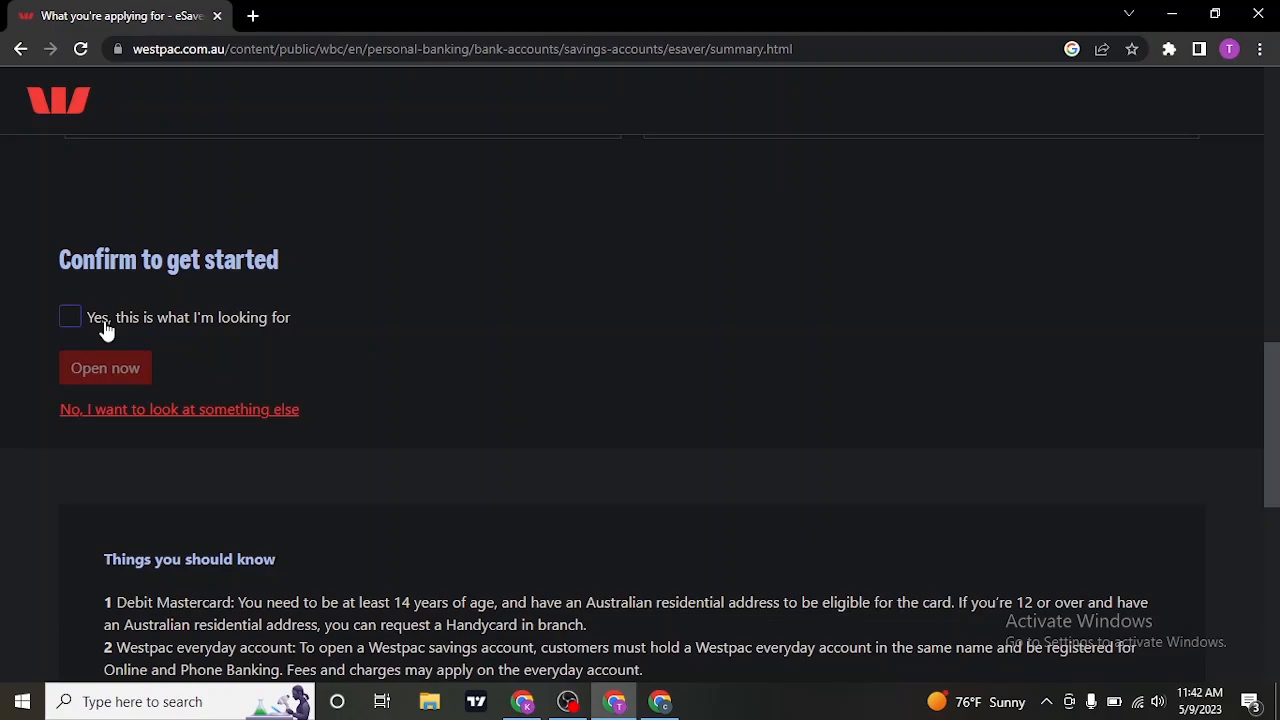
click(70, 316)
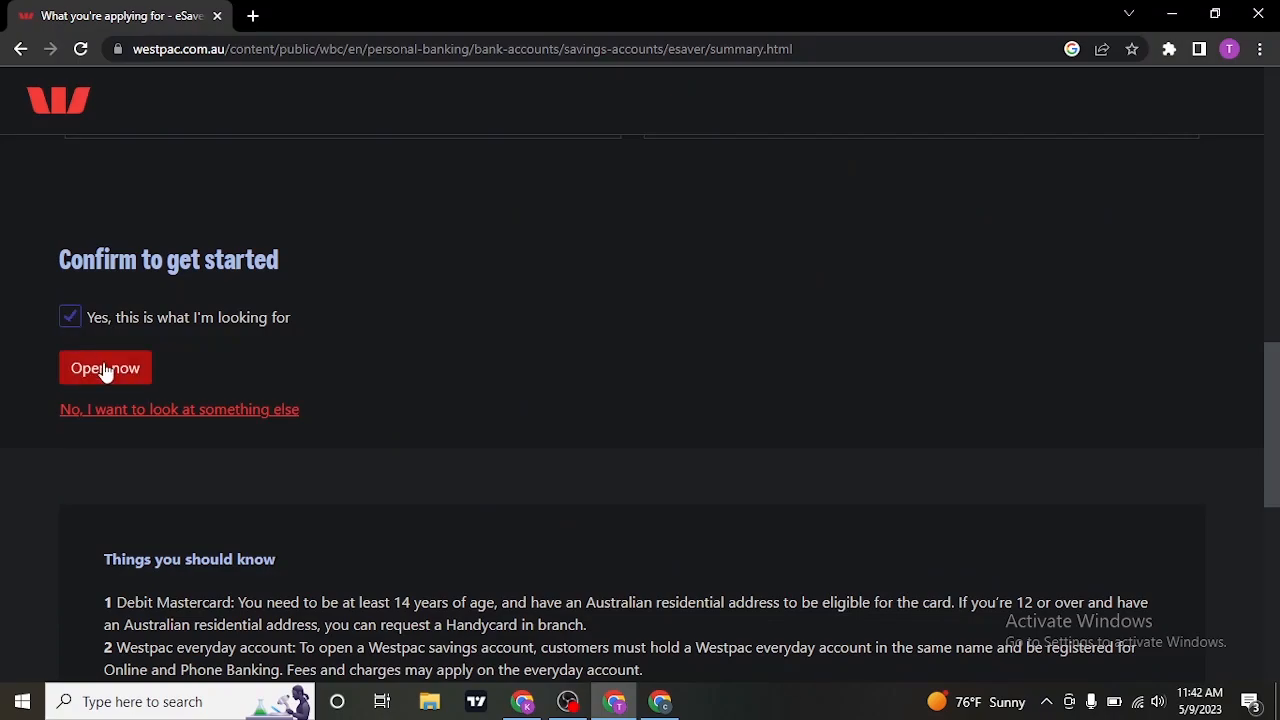
click(104, 368)
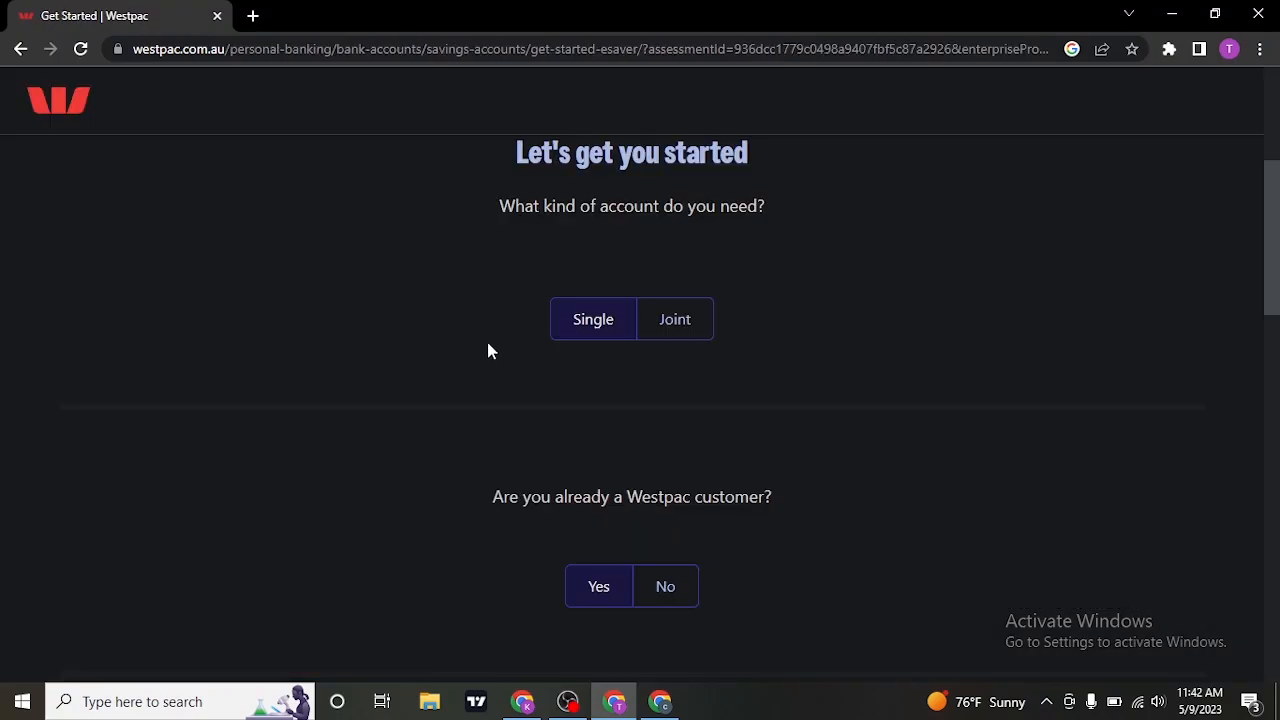
Answer 'No' to already being a Westpac customer and review eligibility and consent terms.
scroll(down, 3)
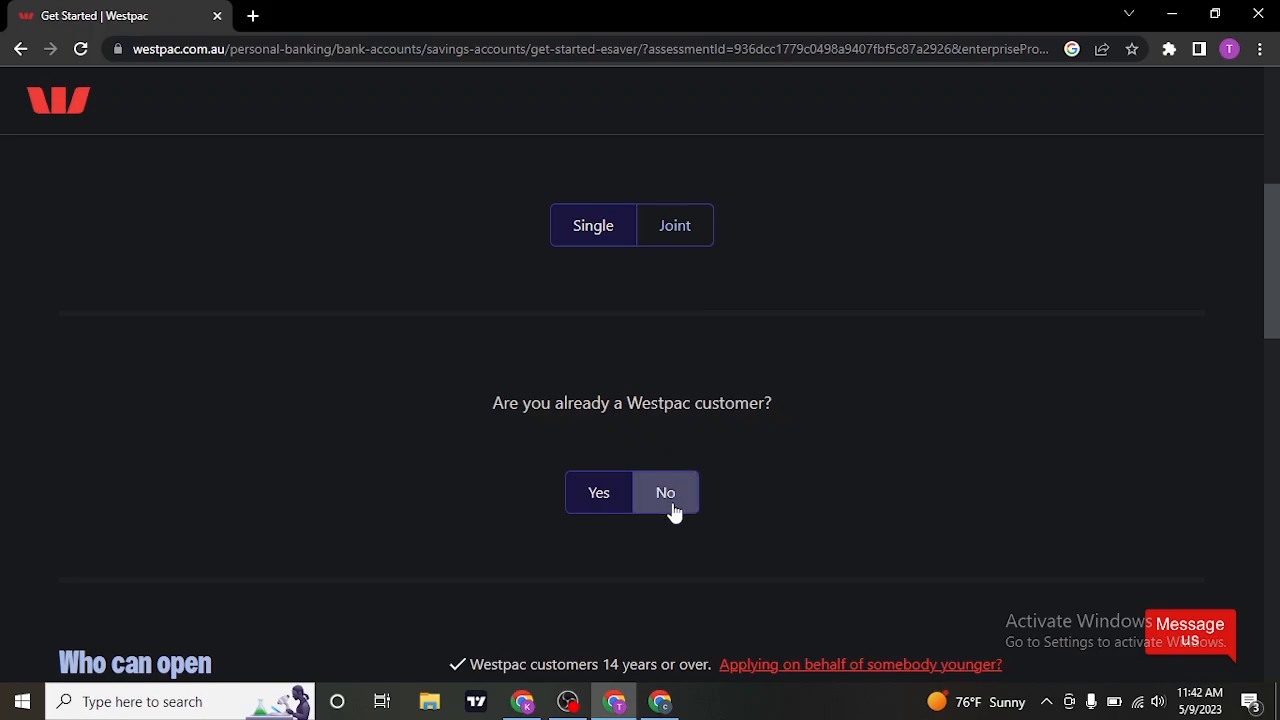
click(664, 492)
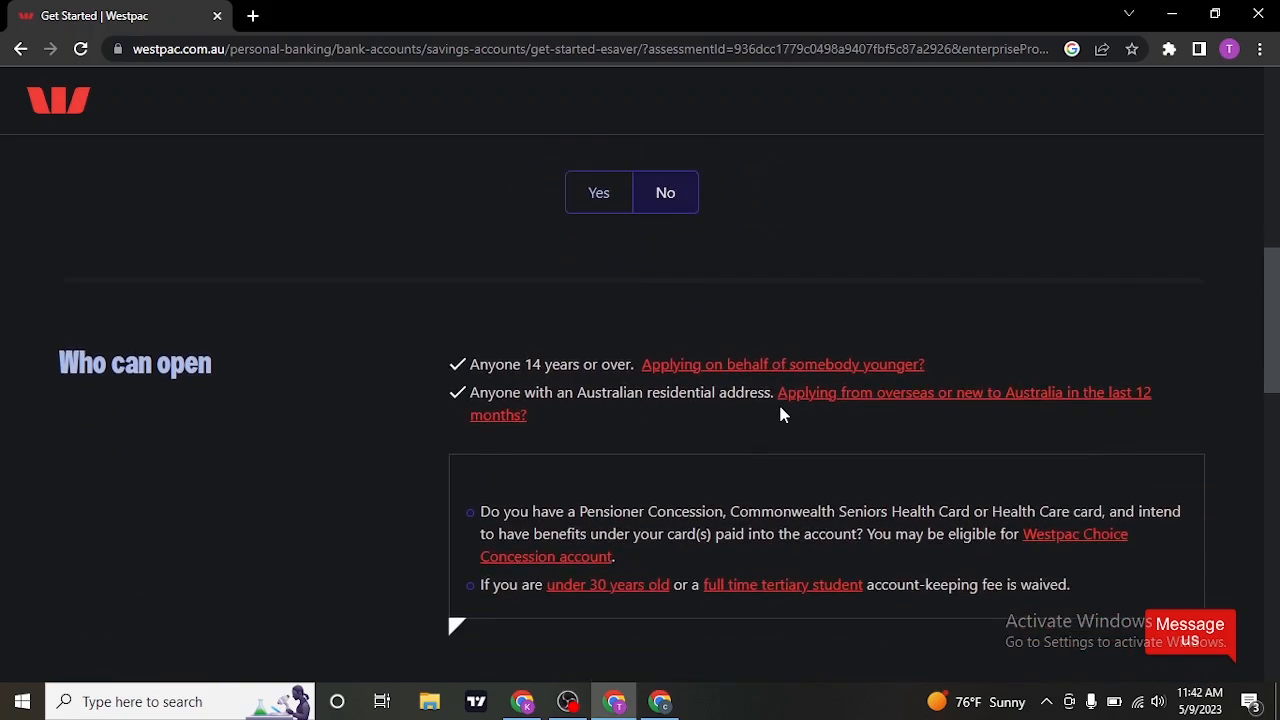
scroll(down, 3)
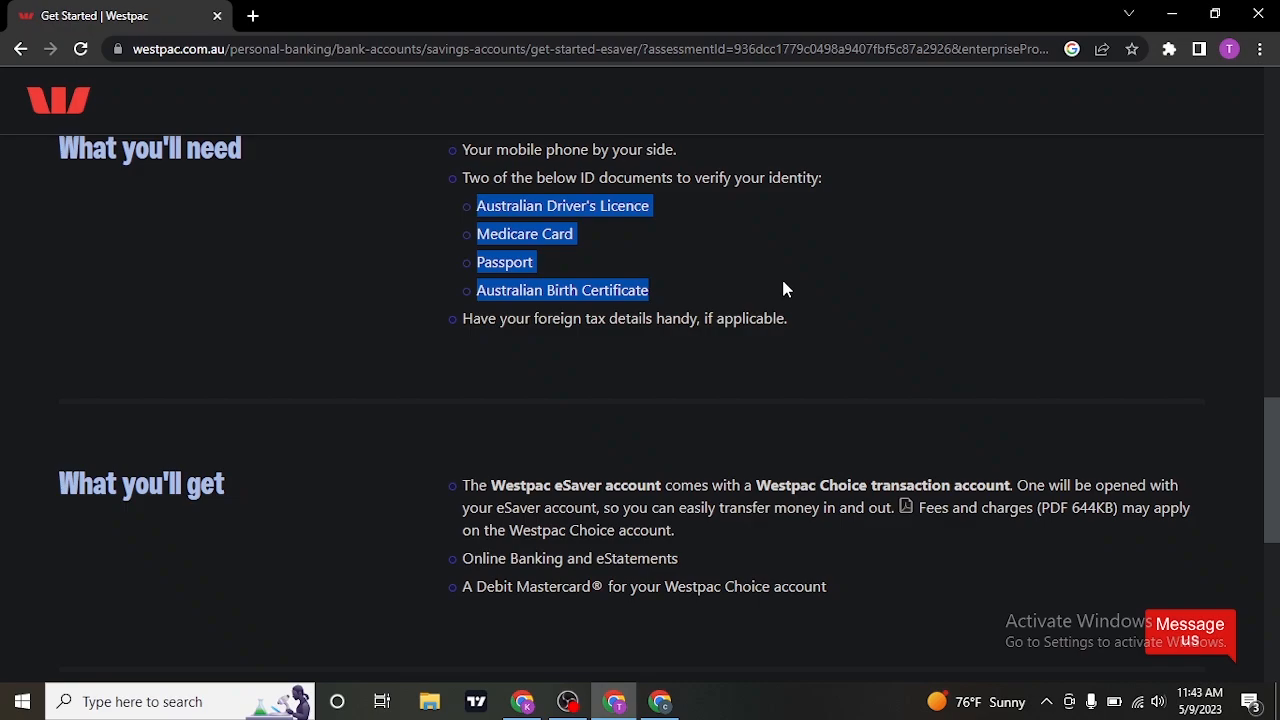
scroll(down, 3)
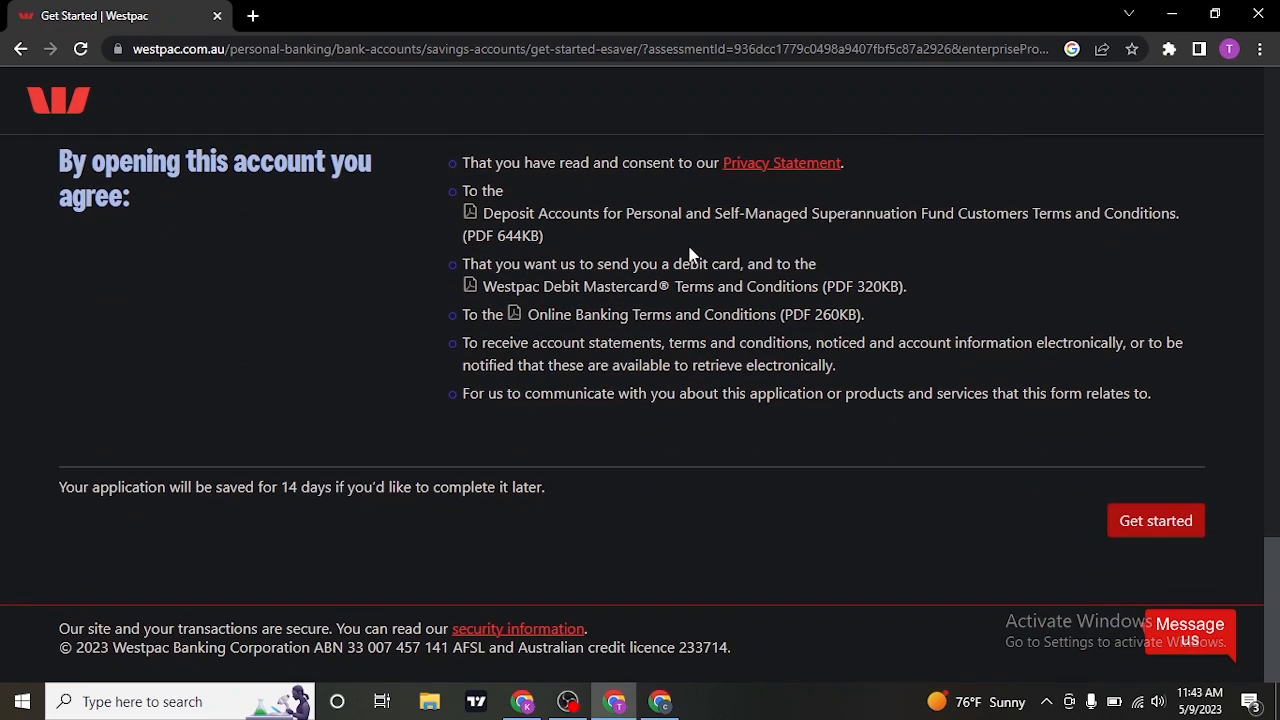
mouse_move(1172, 532)
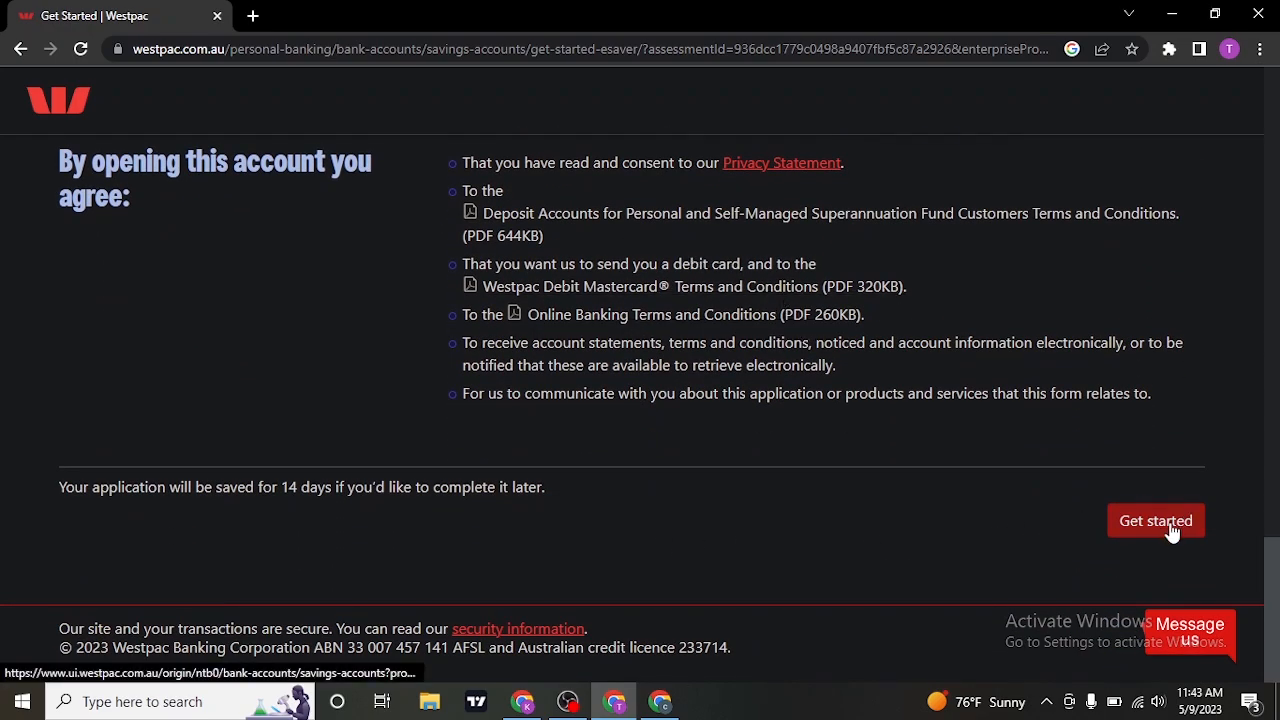
Get started to reach the empty 'Your details' personal information form.
click(1156, 520)
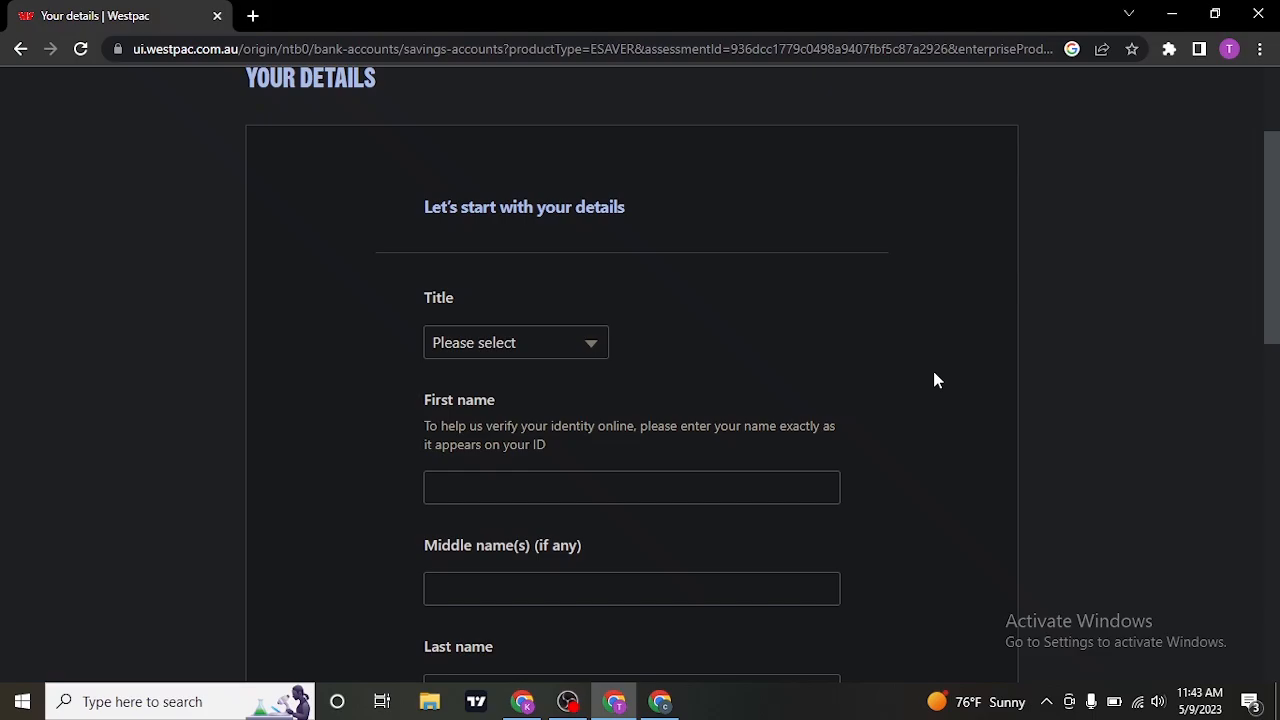
scroll(down, 3)
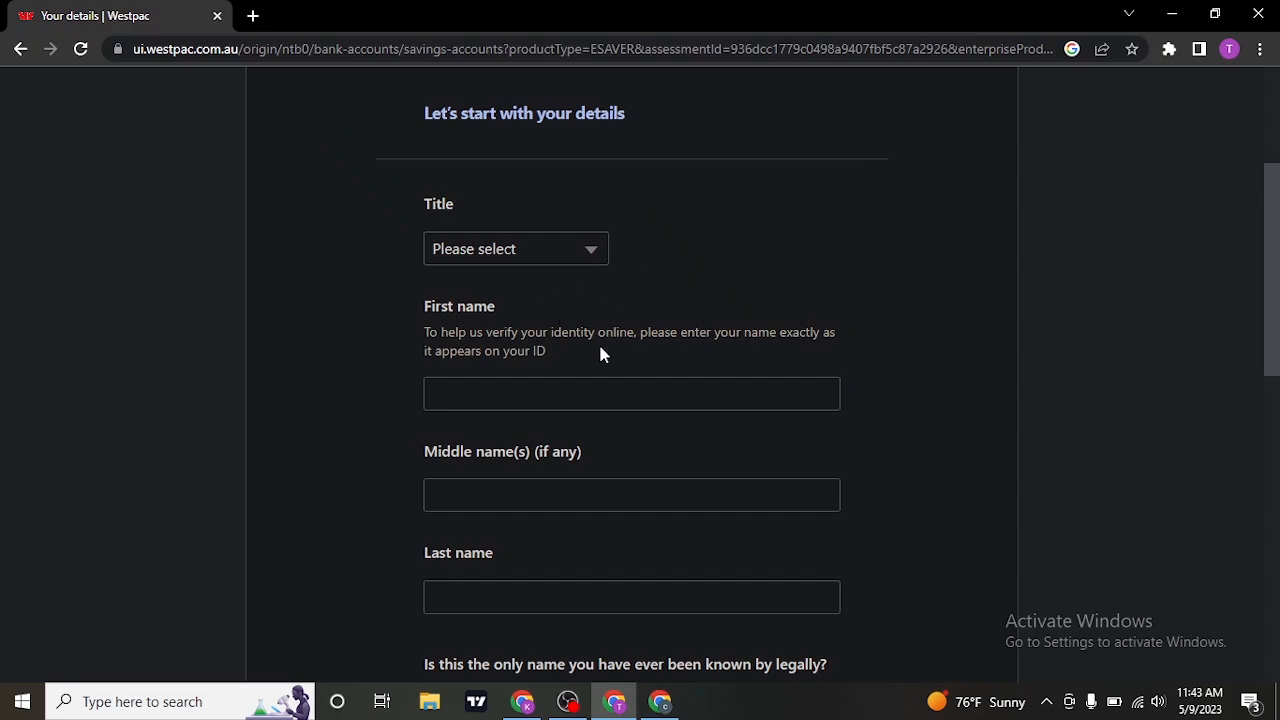